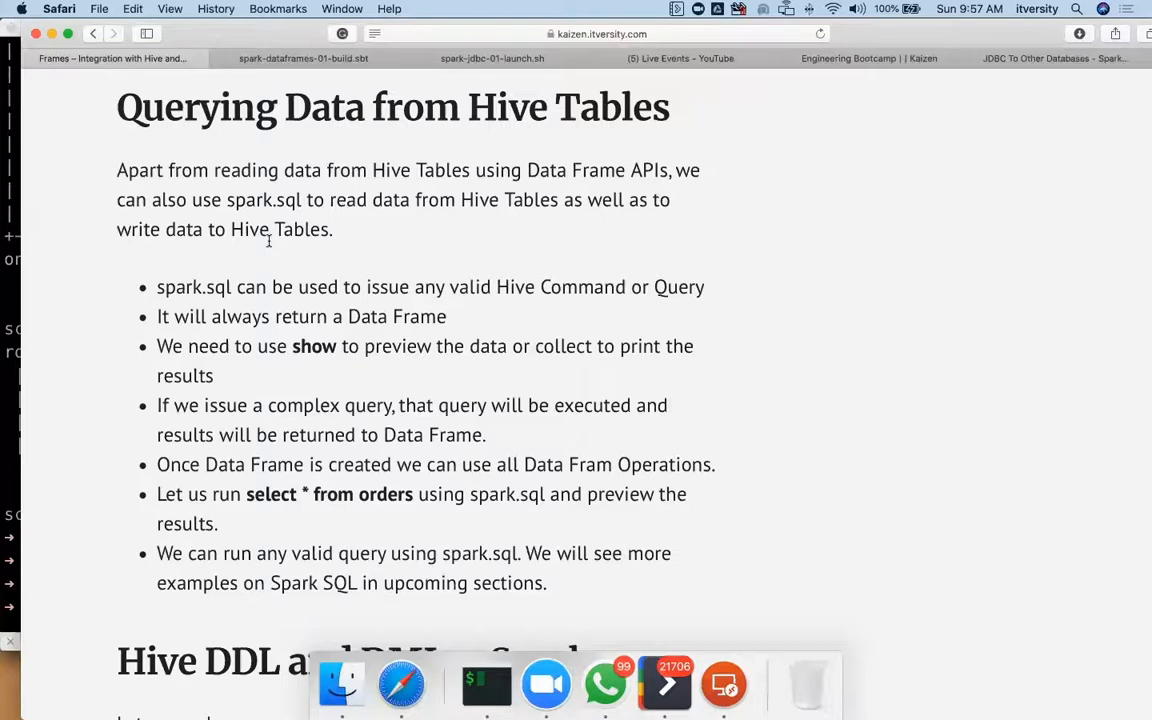
pyautogui.moveTo(232, 252)
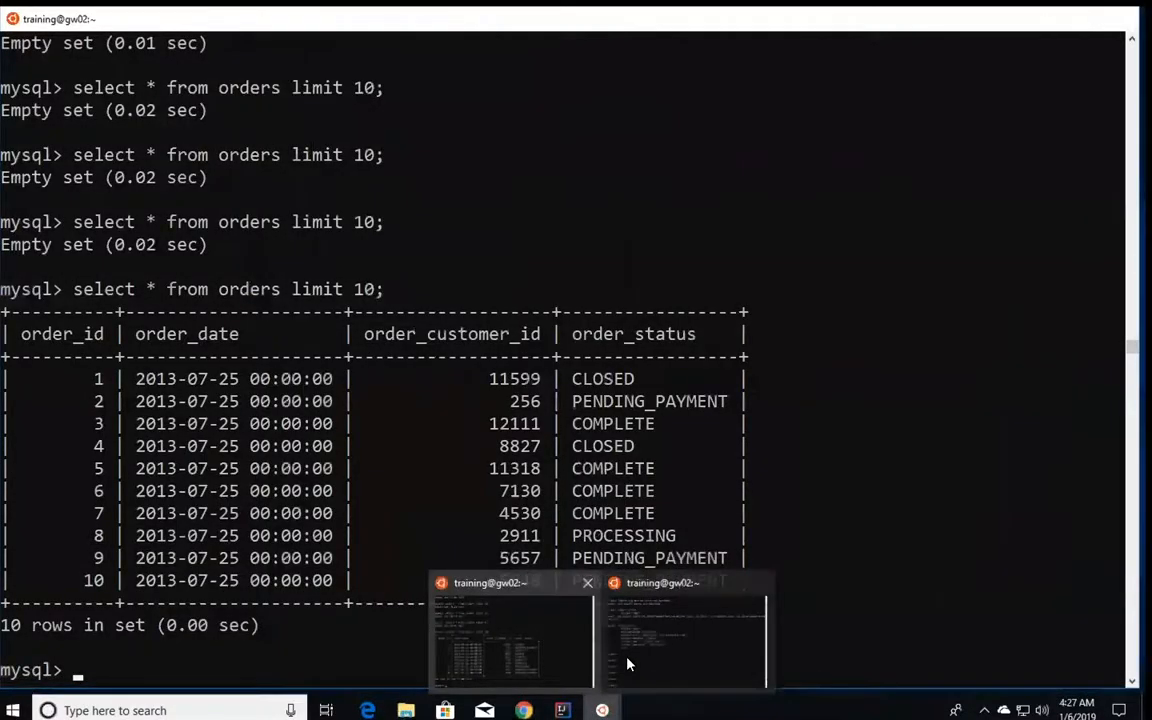
# Step: Preview orders with spark.sql("select * from orders").show, then rerun the bare query to get the DataFrame
pyautogui.click(686, 636)
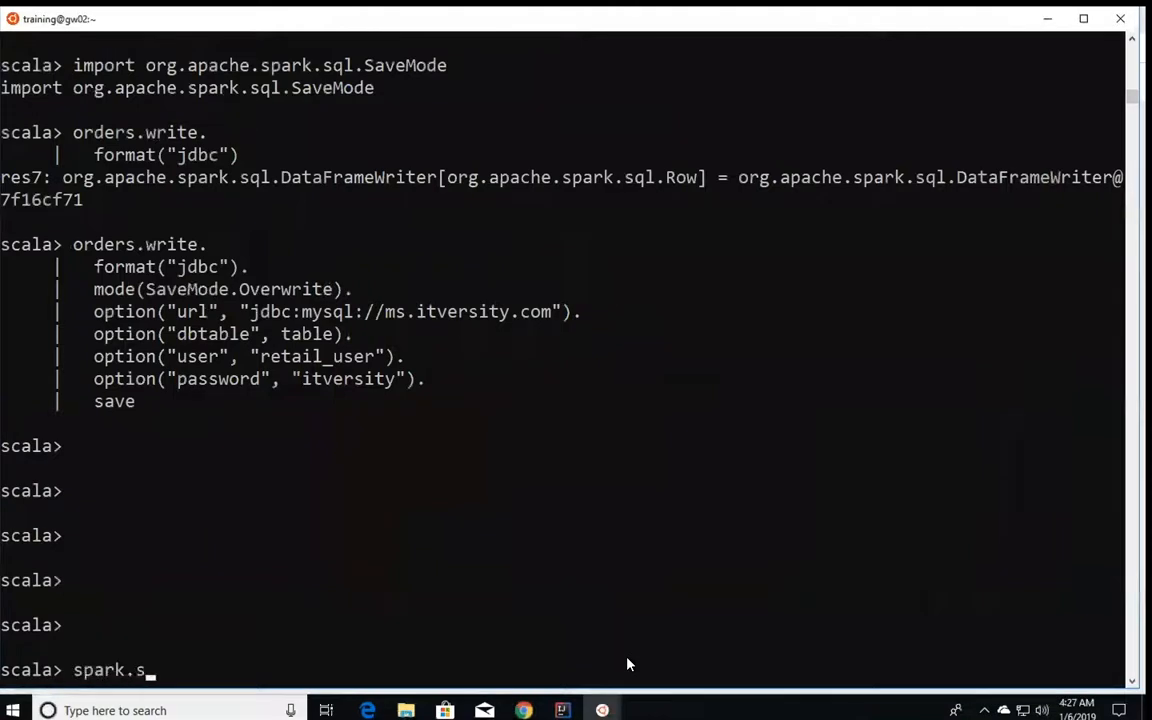
pyautogui.write('ql("select * from orders").show')
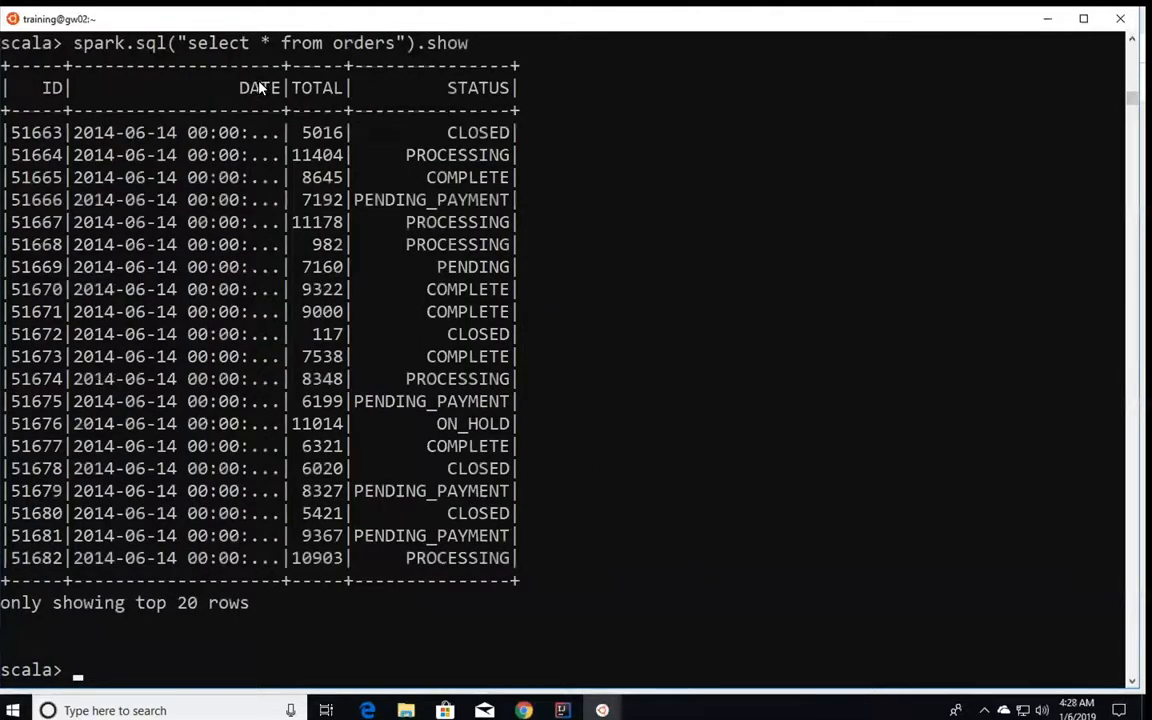
pyautogui.write('spark.sql("select * from orders").show')
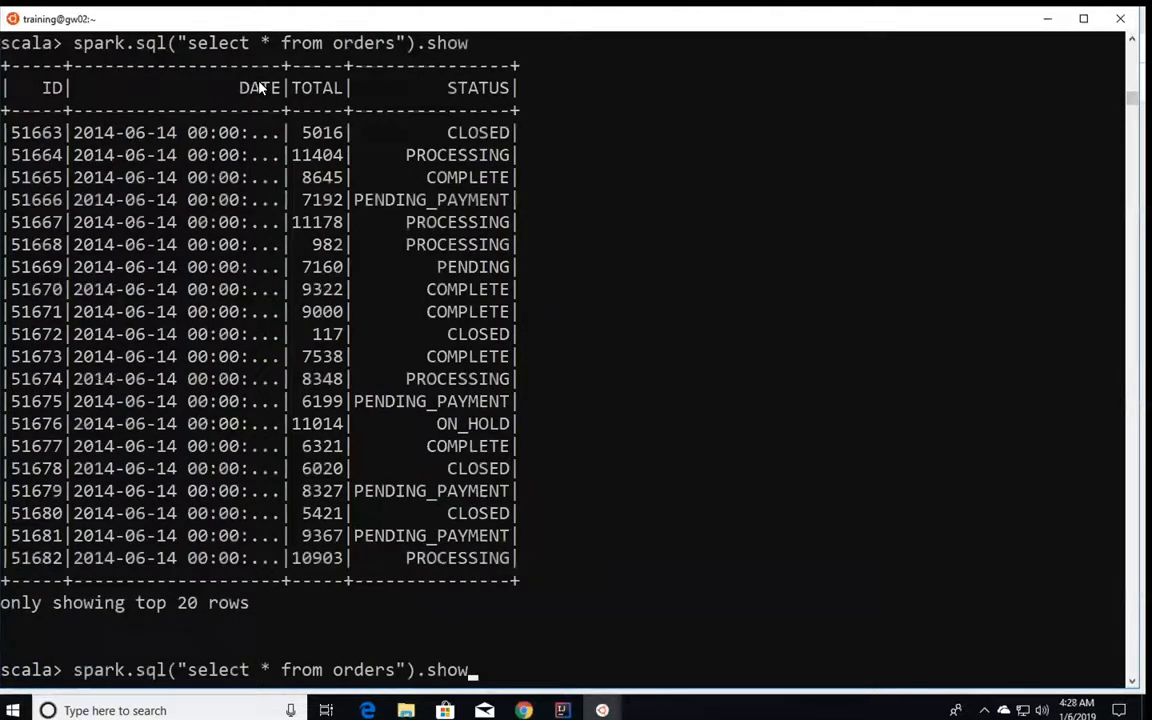
pyautogui.press('BackSpace')
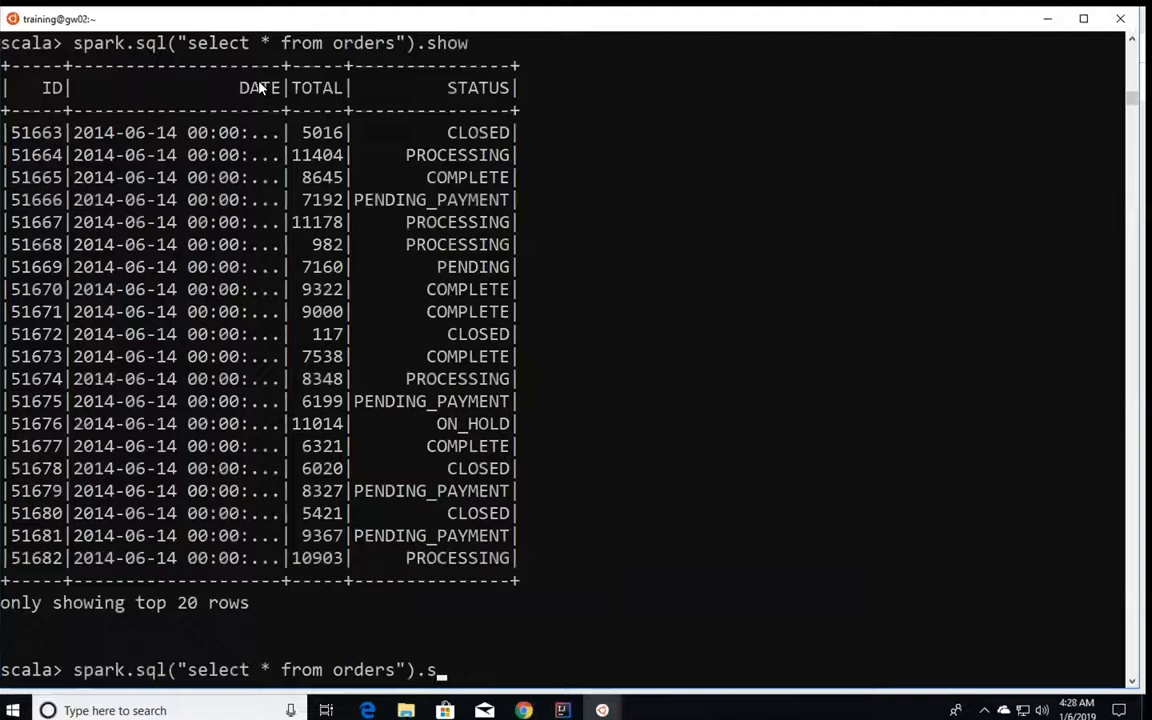
pyautogui.press('Return')
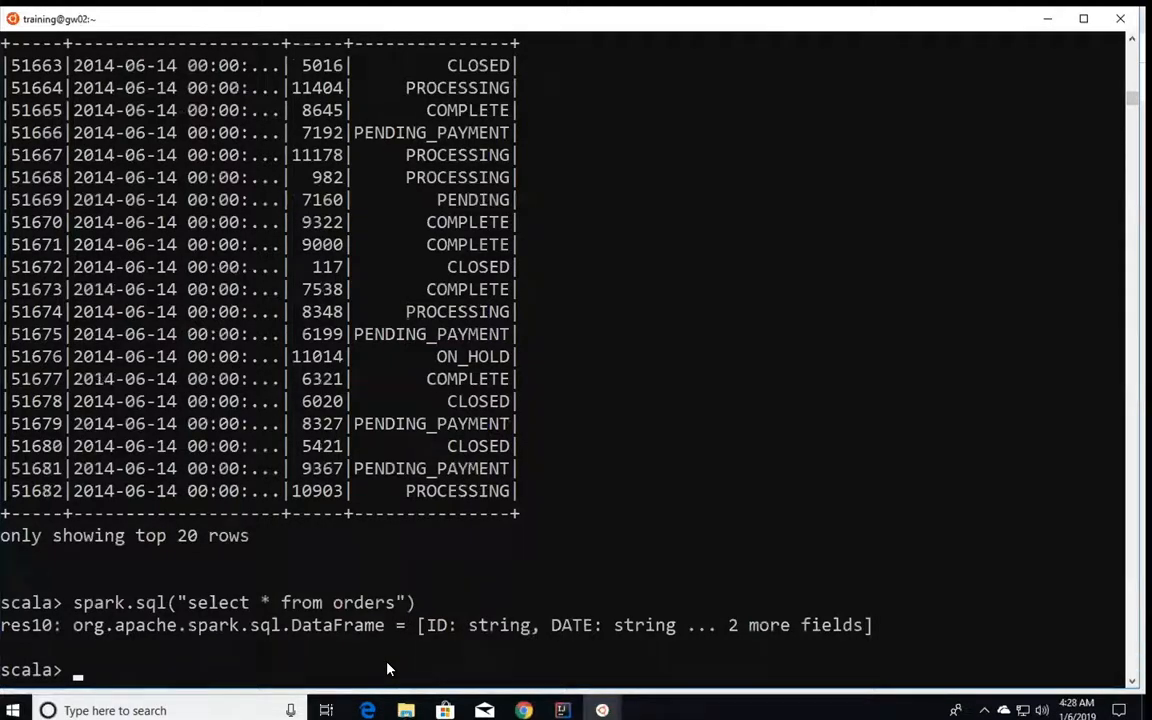
# Step: List the default database's tables with spark.sql("show tables").show, beginning a1, a123, a_order
pyautogui.write('spark.sql("select * from orders")')
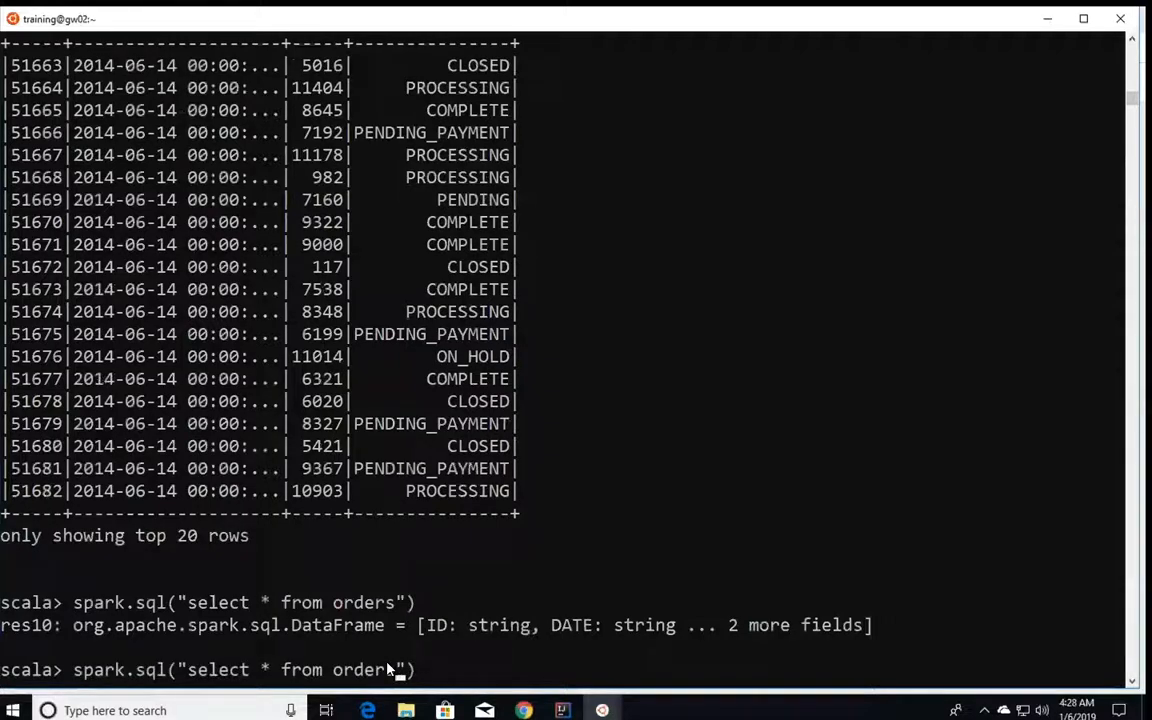
pyautogui.press('Return')
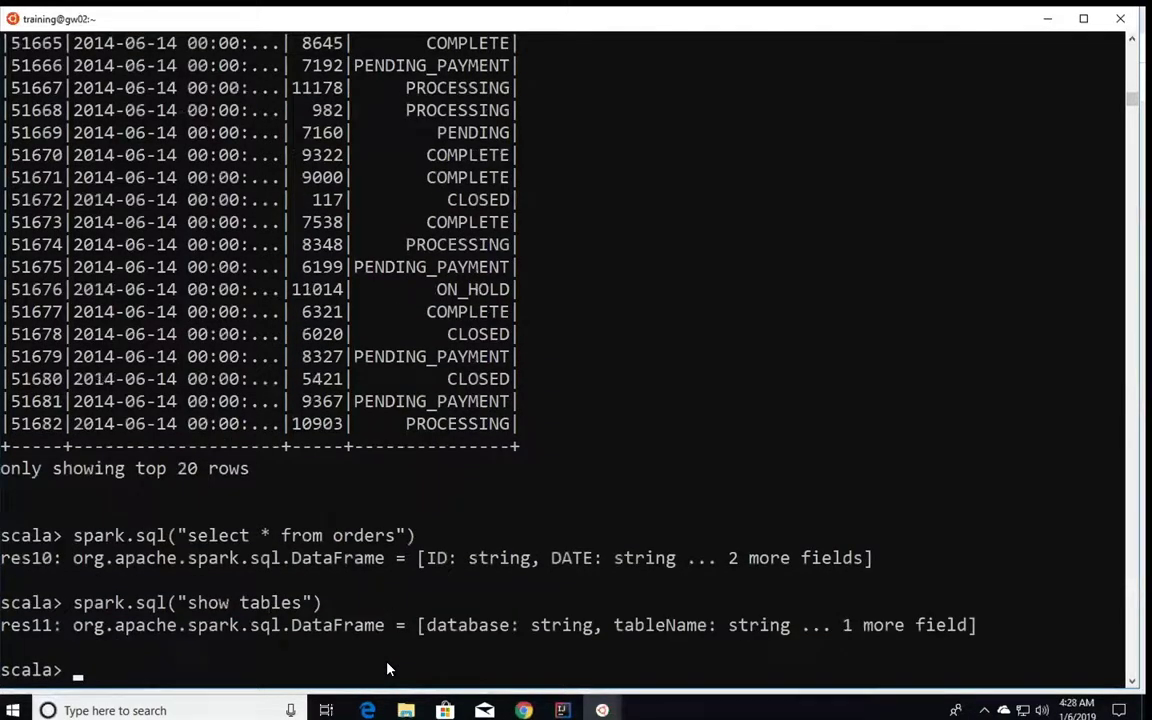
pyautogui.write('spark.sql("show tables").show')
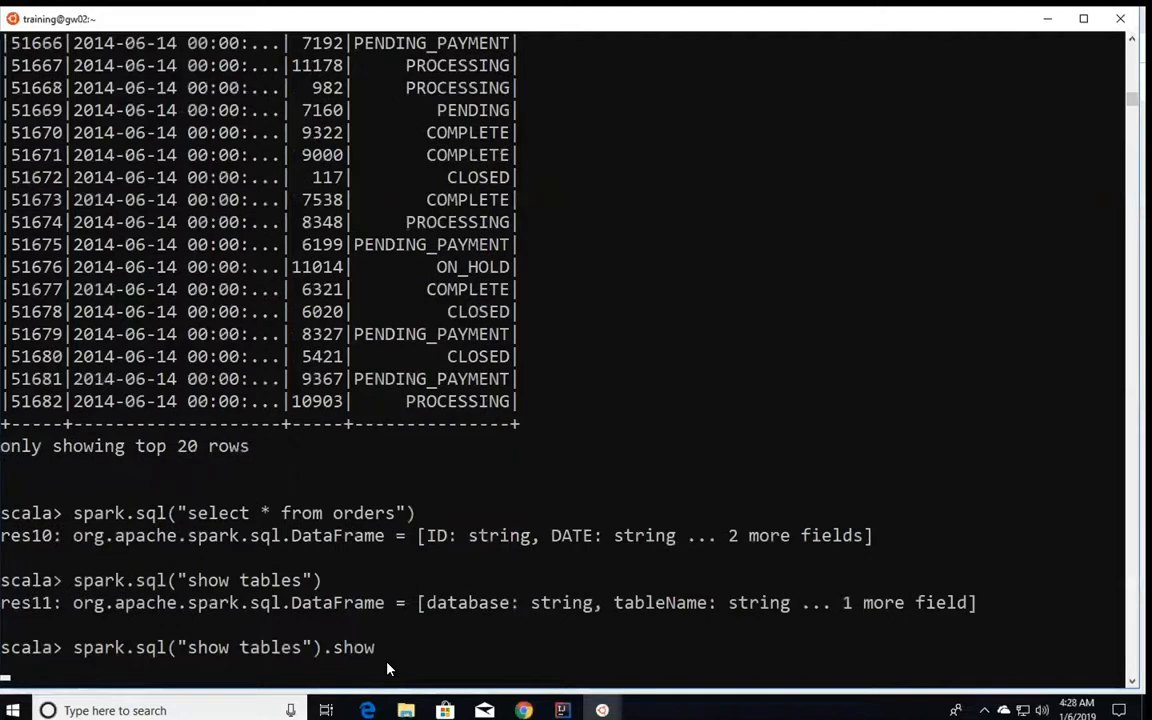
pyautogui.press('Return')
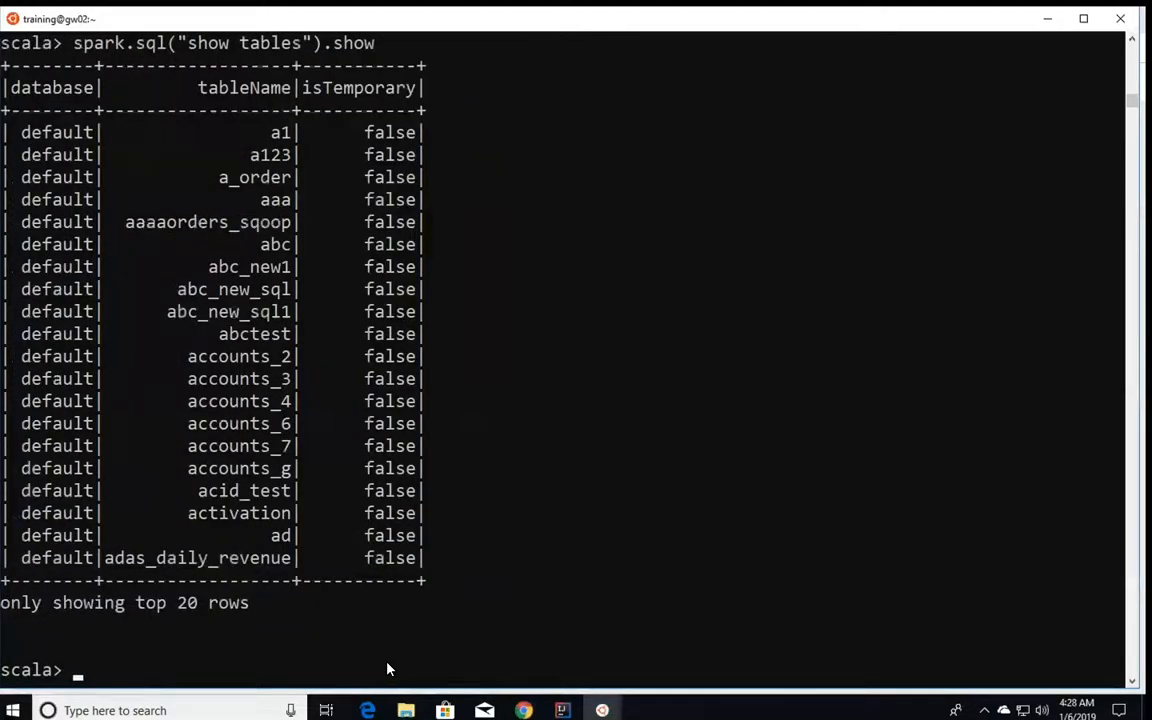
pyautogui.write('spark.sql("show tables").show')
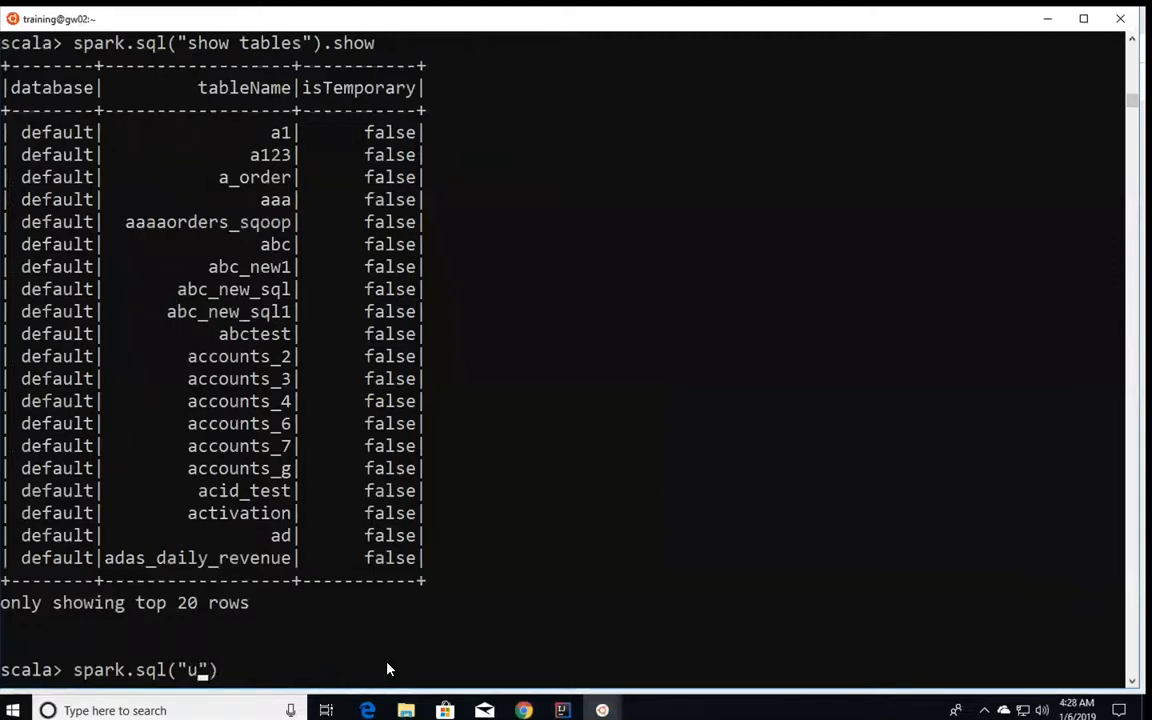
# Step: Make trainingdemo the current database with spark.sql("use trainingdemo")
pyautogui.press('Return')
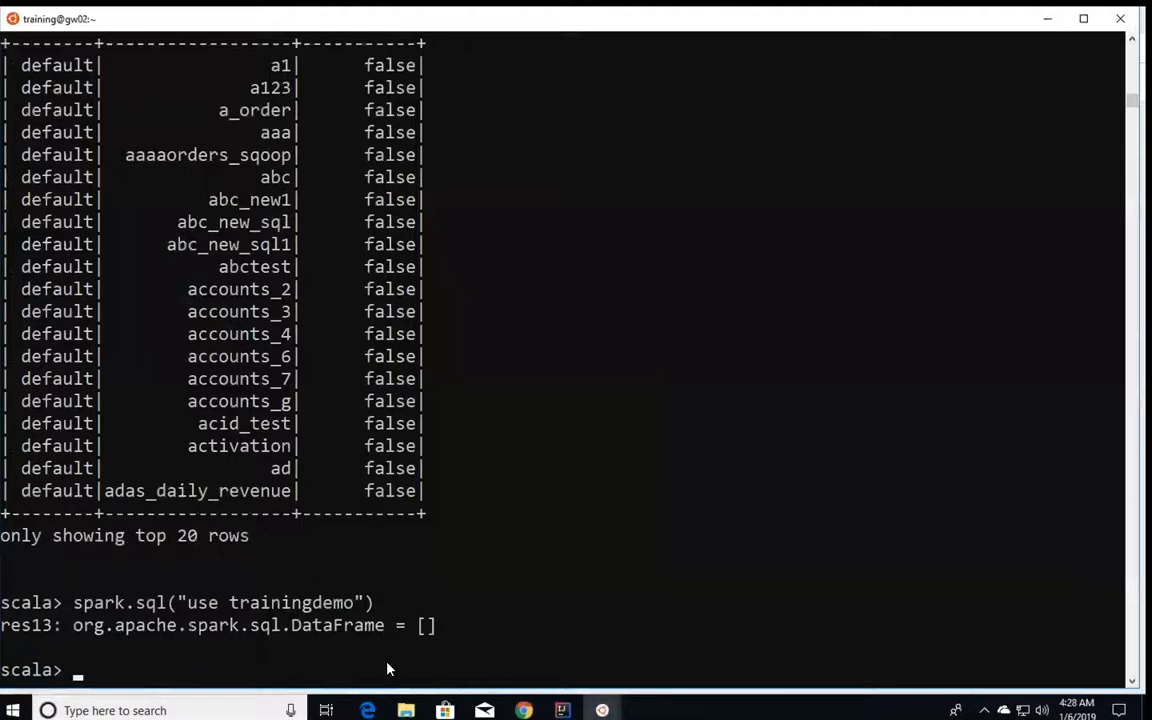
pyautogui.moveTo(372, 632)
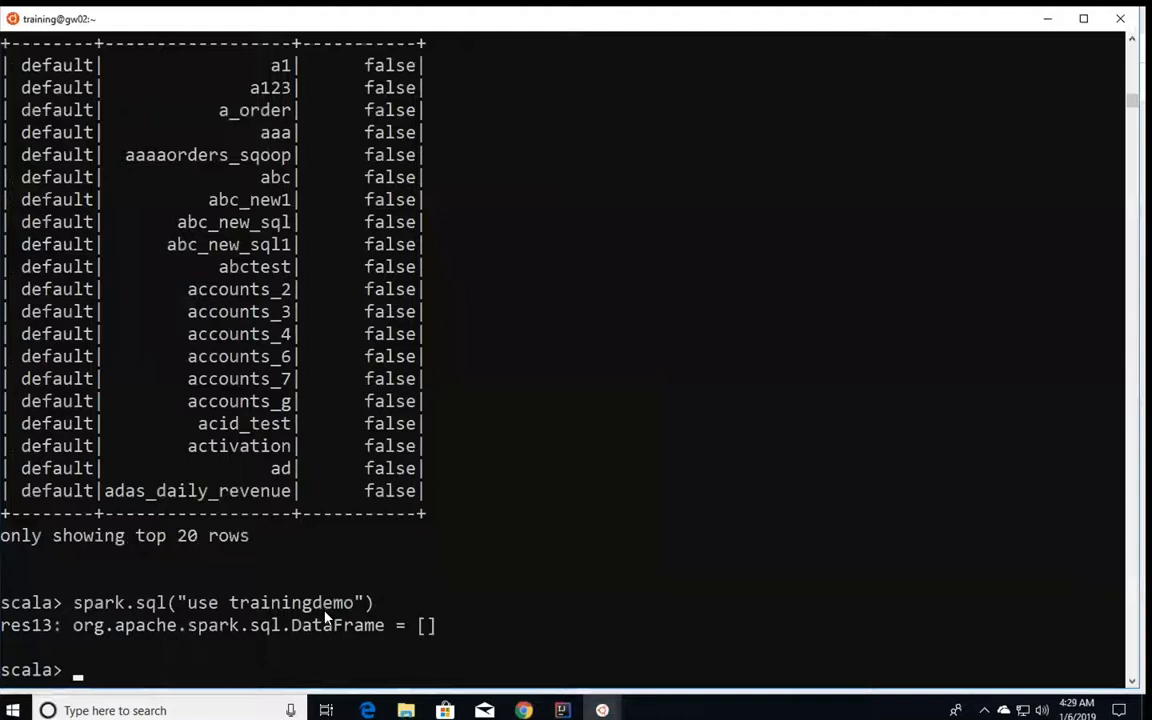
pyautogui.write('spark.sql("use trainingdemo")')
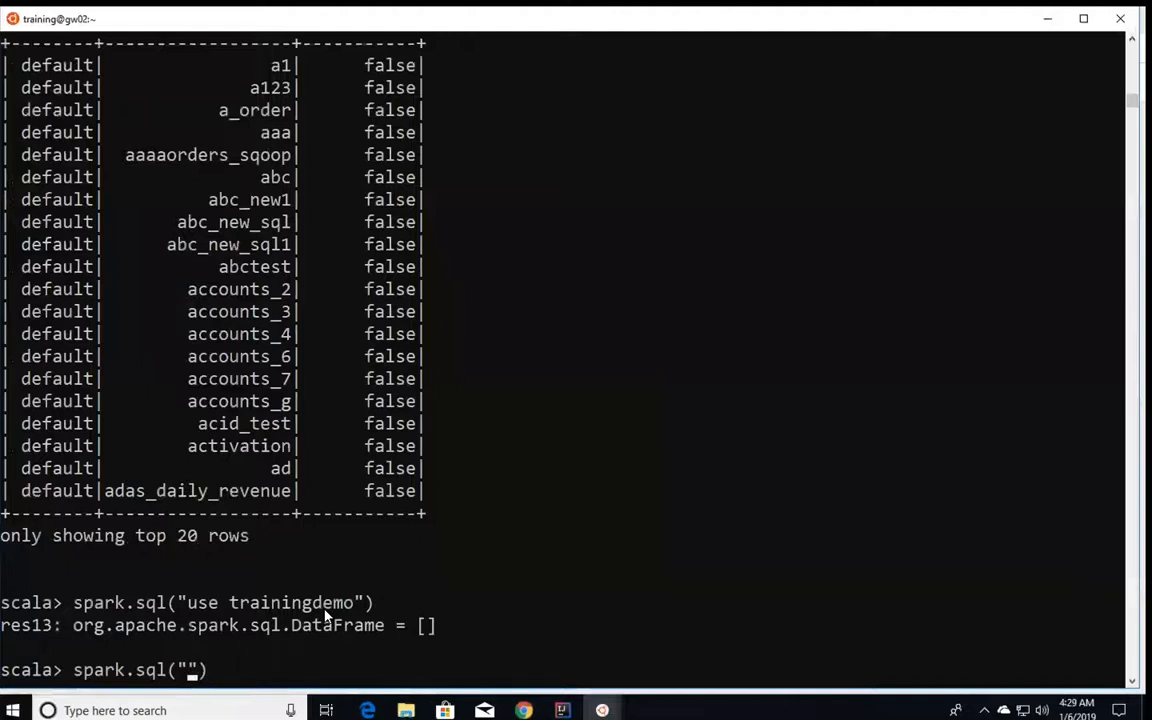
# Step: Print the orders table's columns and its formatted detailed table information
pyautogui.write('describe table')
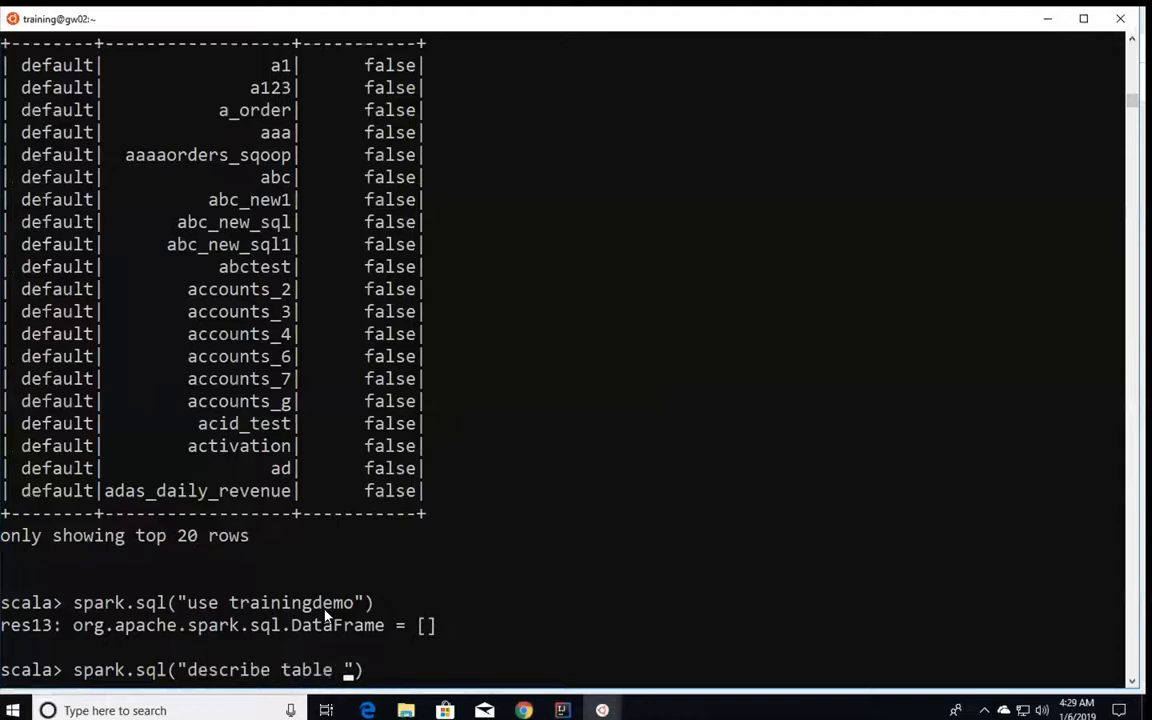
pyautogui.write('orders")')
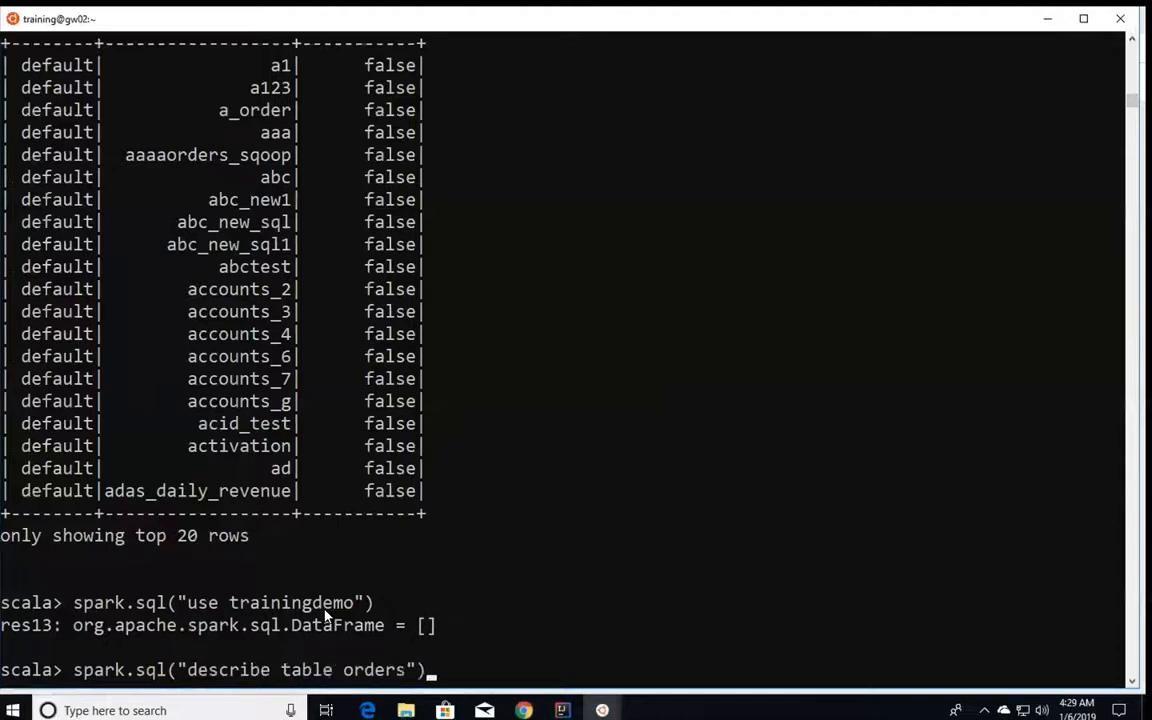
pyautogui.write('.show')
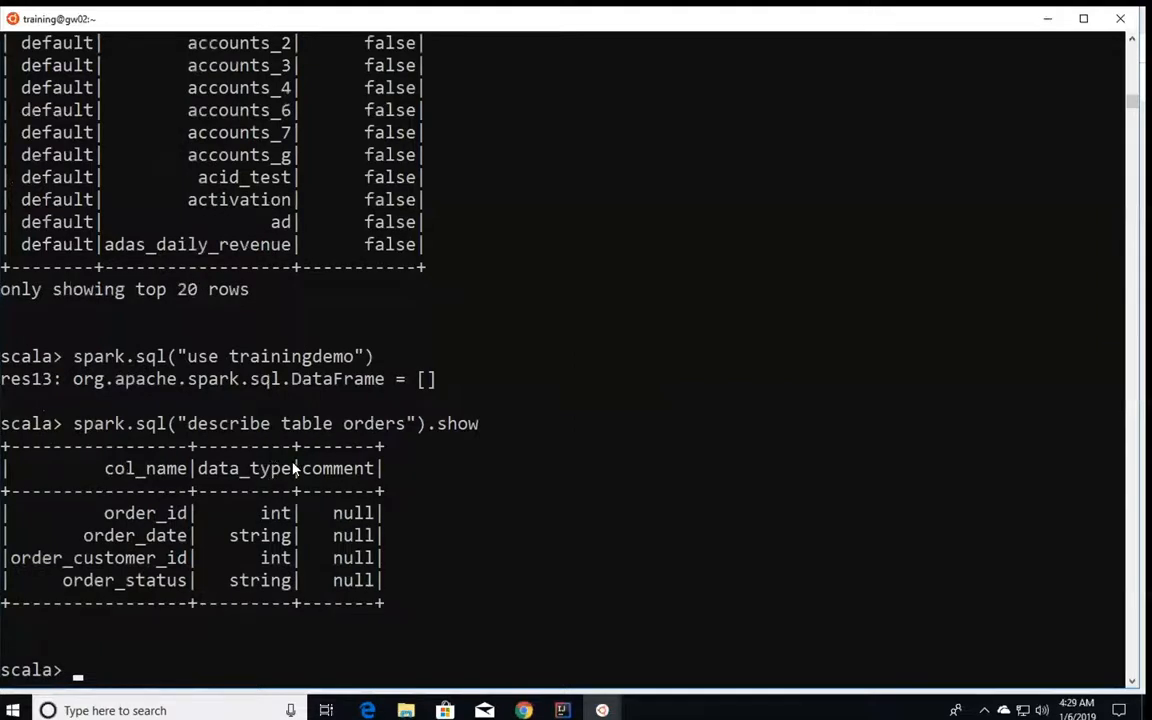
pyautogui.moveTo(156, 568)
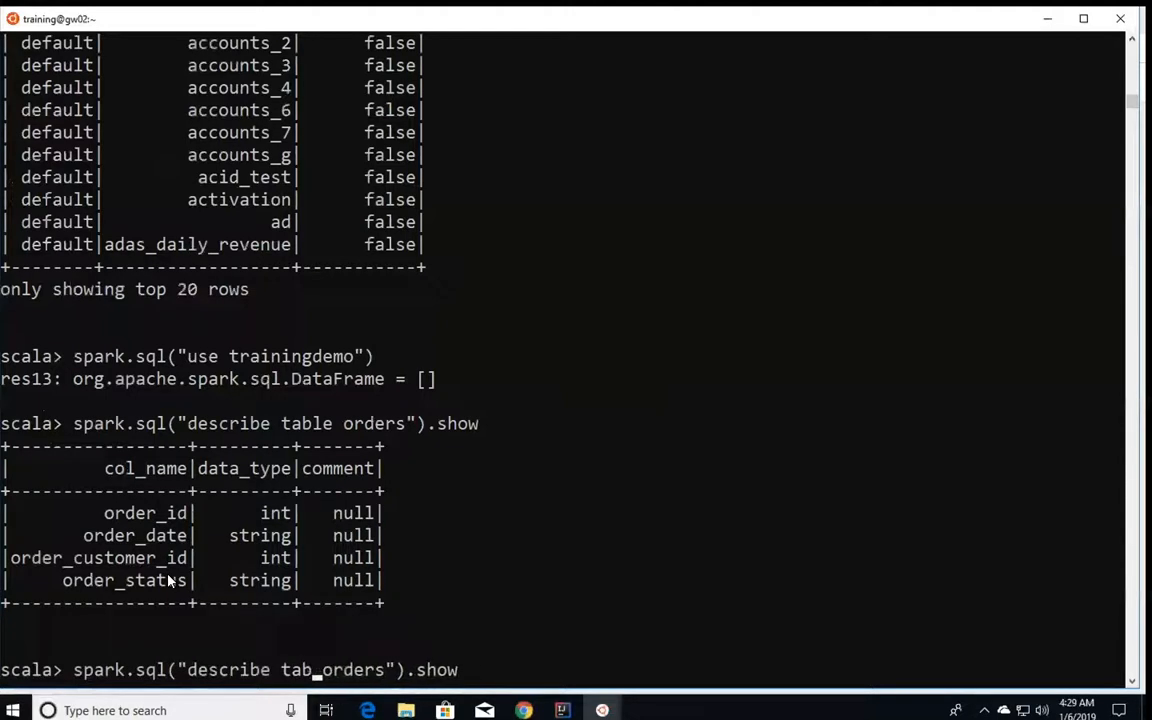
pyautogui.write('formatted')
pyautogui.press('Return')
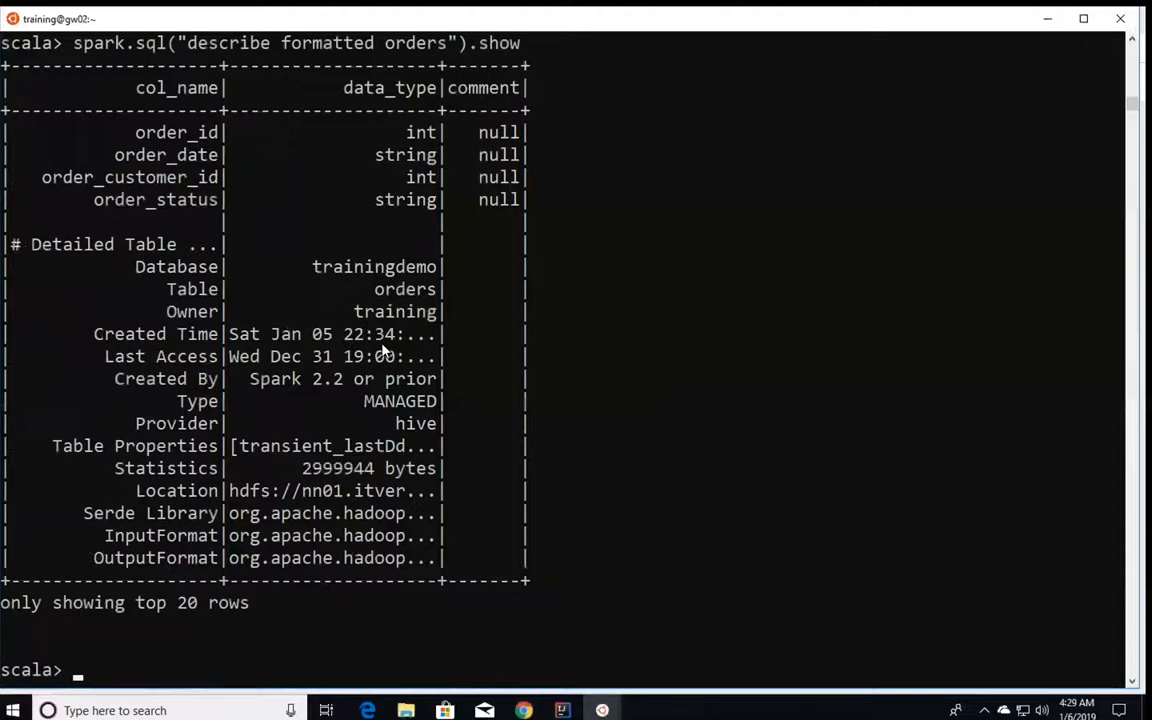
# Step: Print the orders metadata untruncated with show(false), revealing the HDFS warehouse path and LazySimpleSerDe
pyautogui.write('spark.sql("describe formatted orders").show(false')
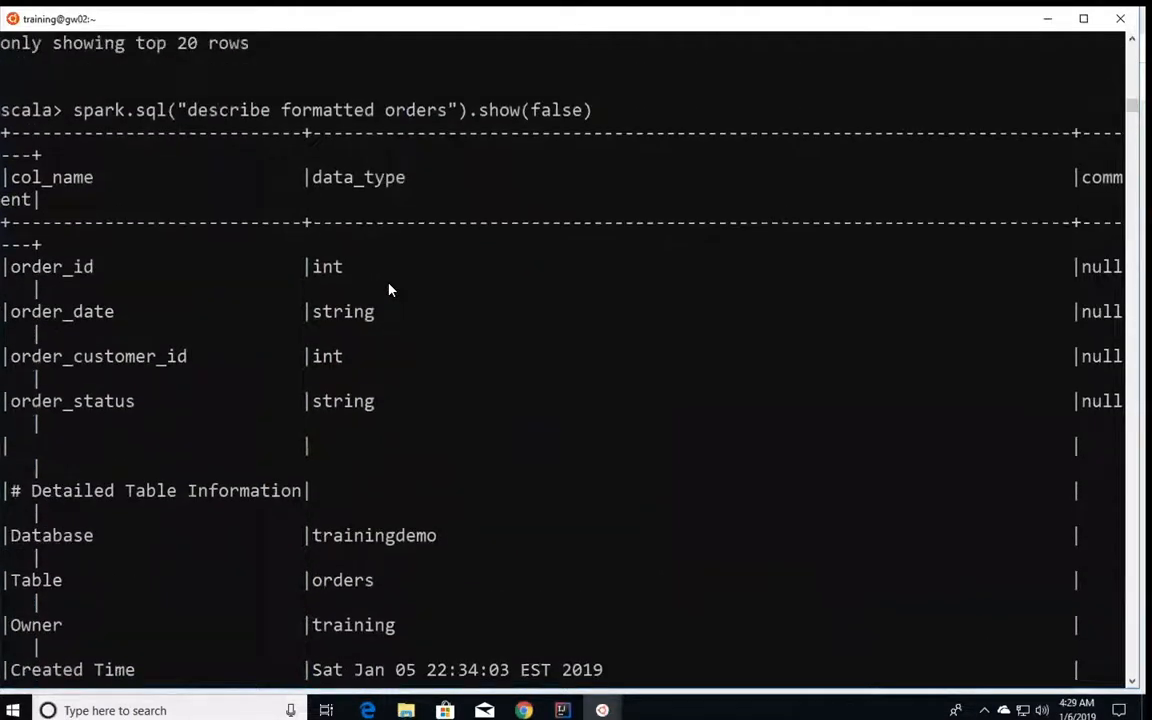
pyautogui.scroll(-3)
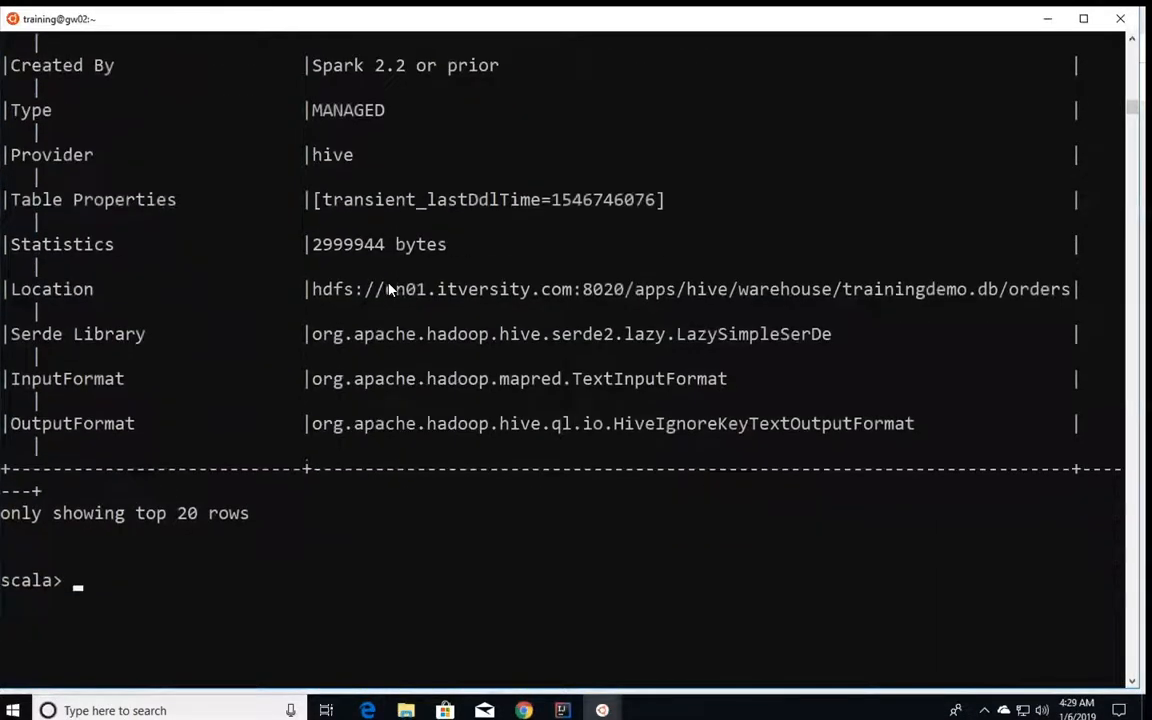
pyautogui.scroll(3)
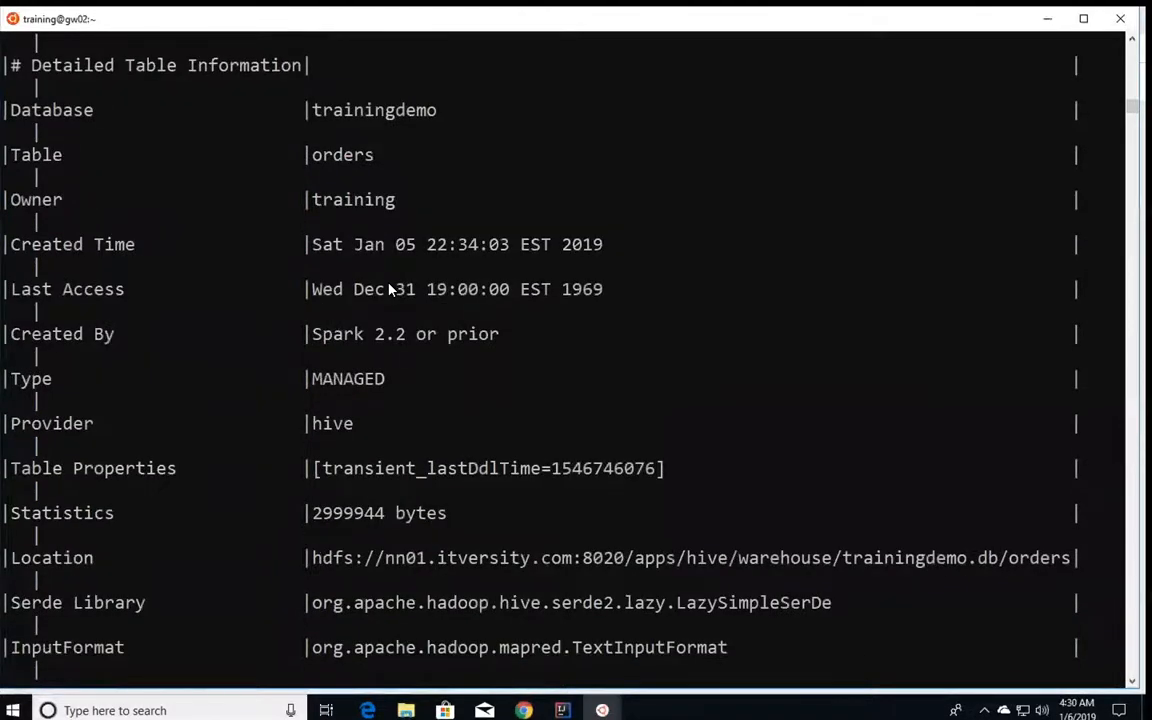
pyautogui.scroll(-3)
pyautogui.write('spark')
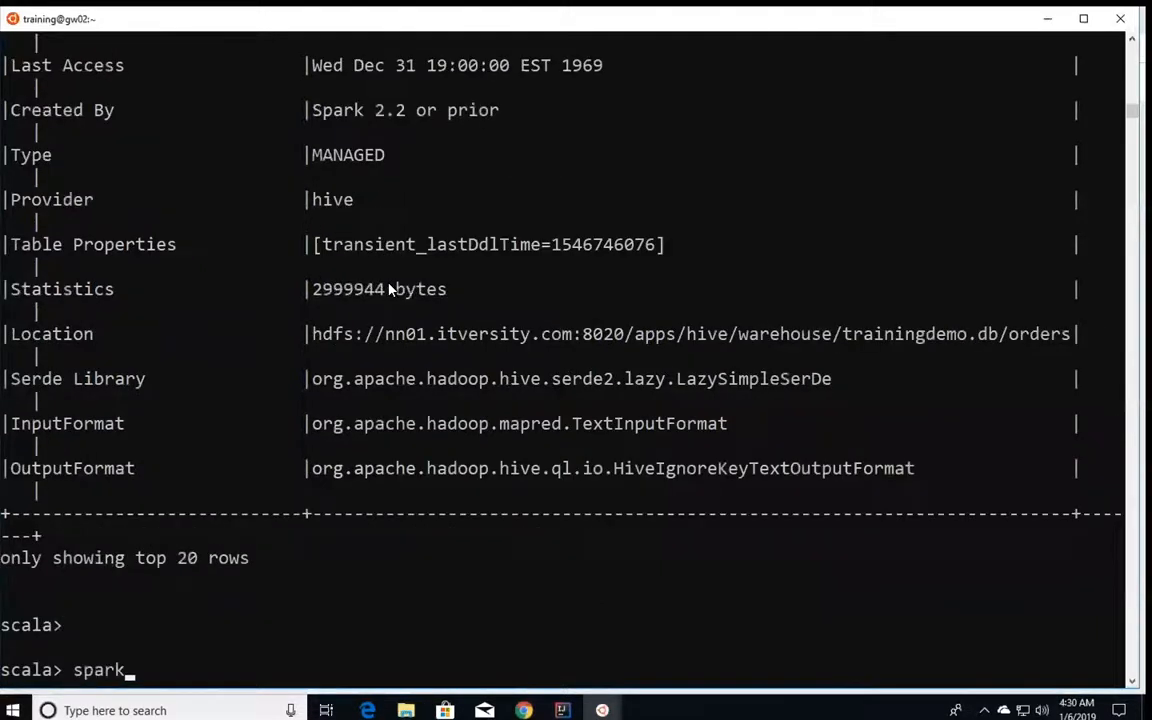
# Step: Partly write a triple-quoted revenue-per-date query joining orders and order_items on order_id
pyautogui.write('.sql("select')
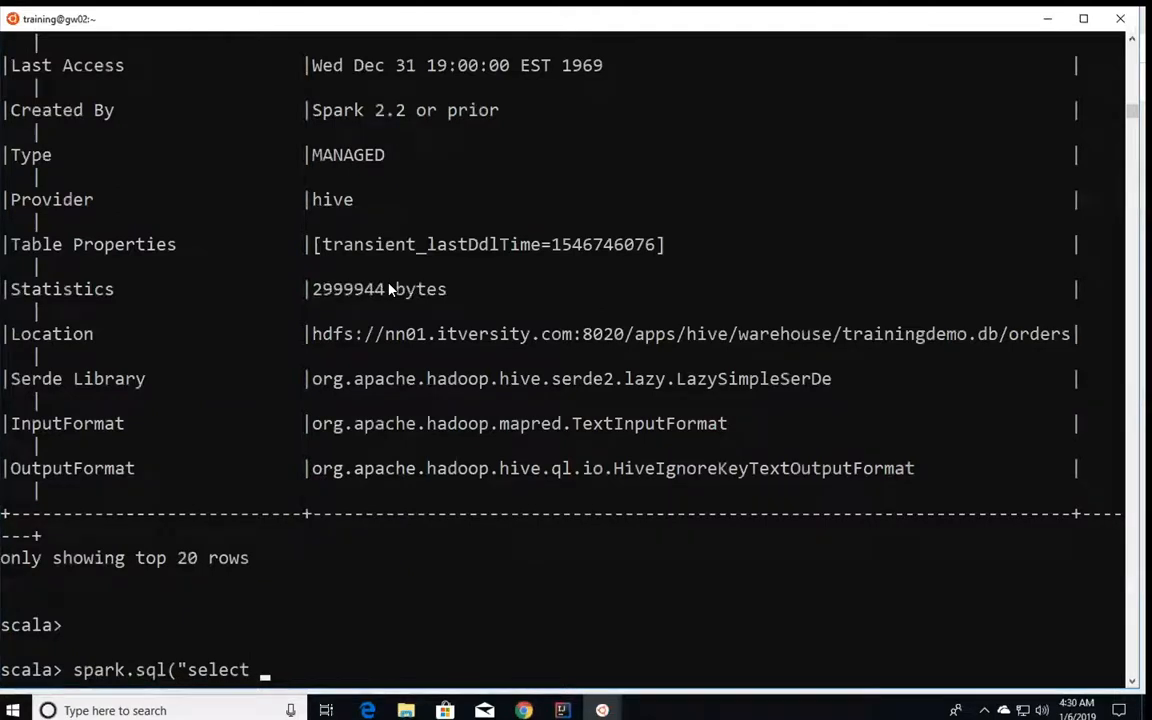
pyautogui.write('order')
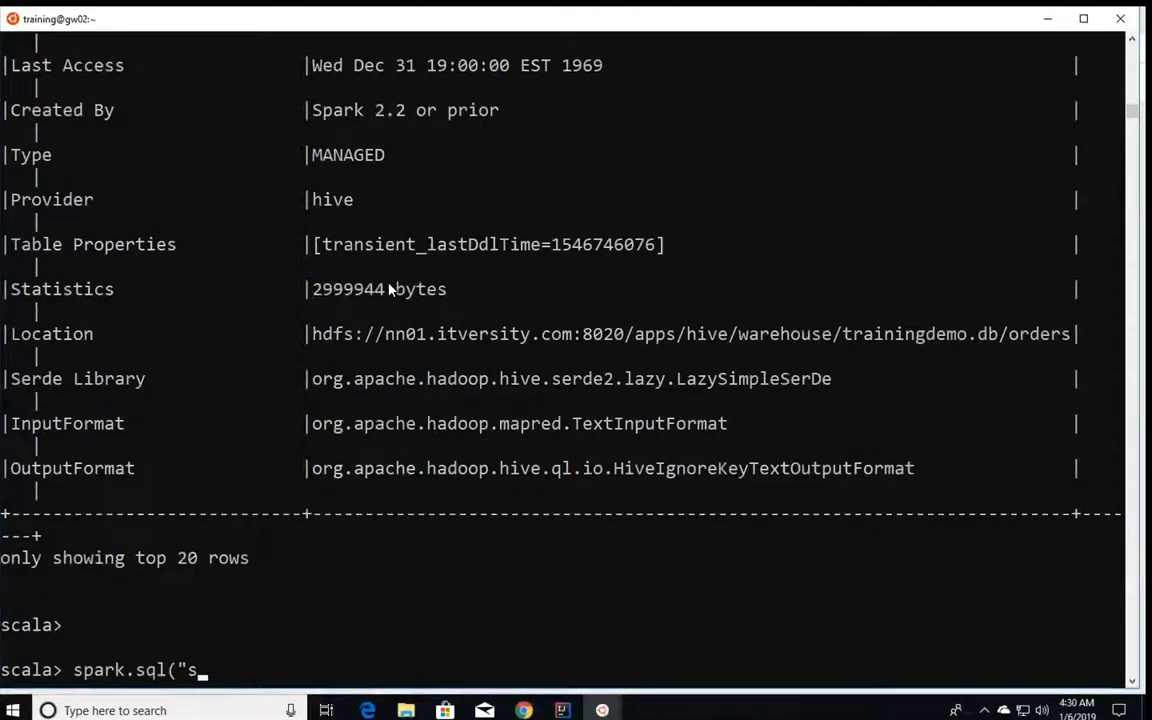
pyautogui.write('"""')
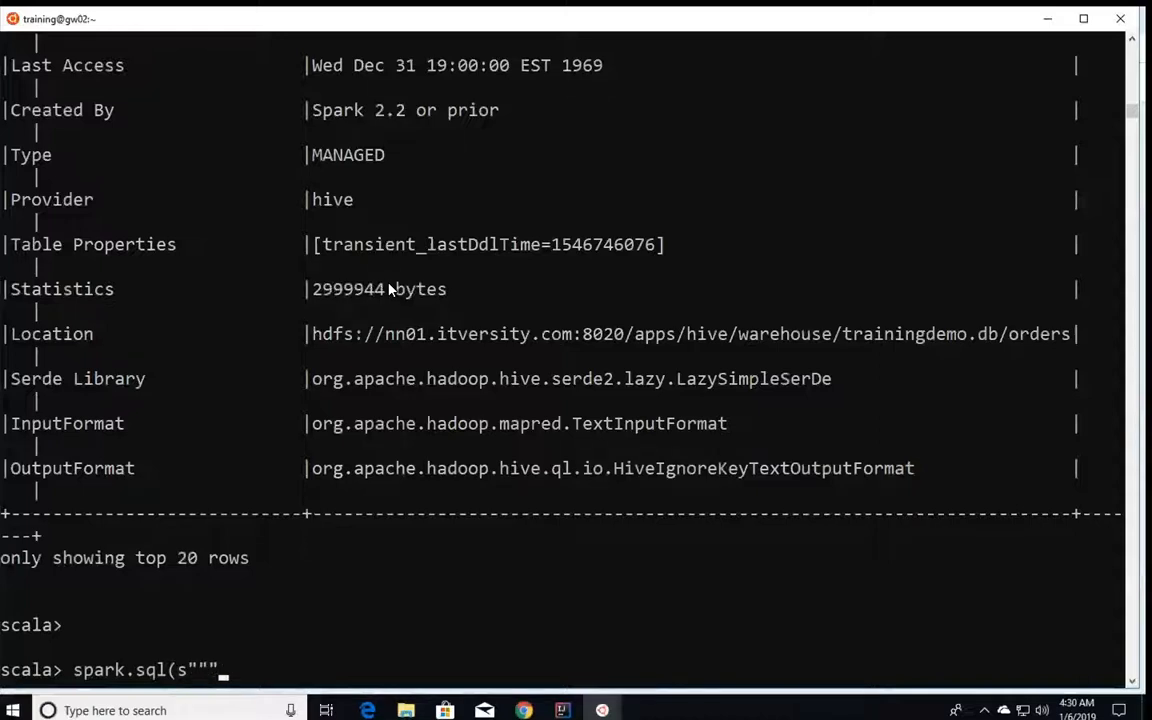
pyautogui.write('SE')
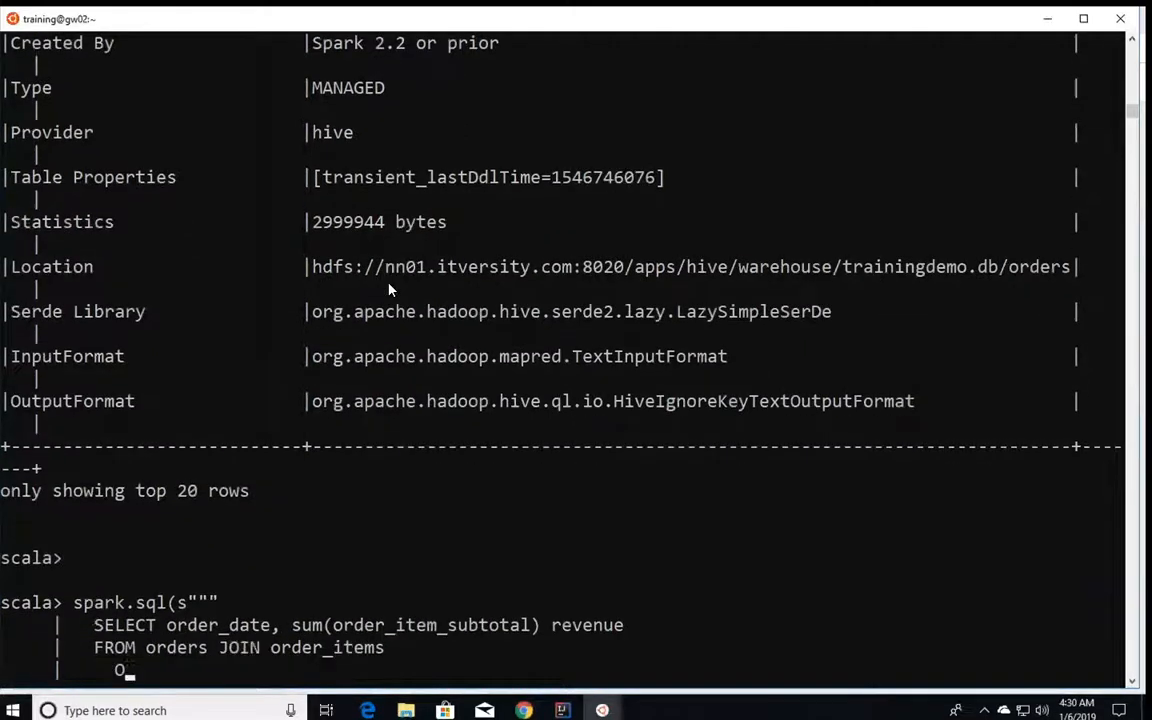
pyautogui.write('ON order_id = order_item')
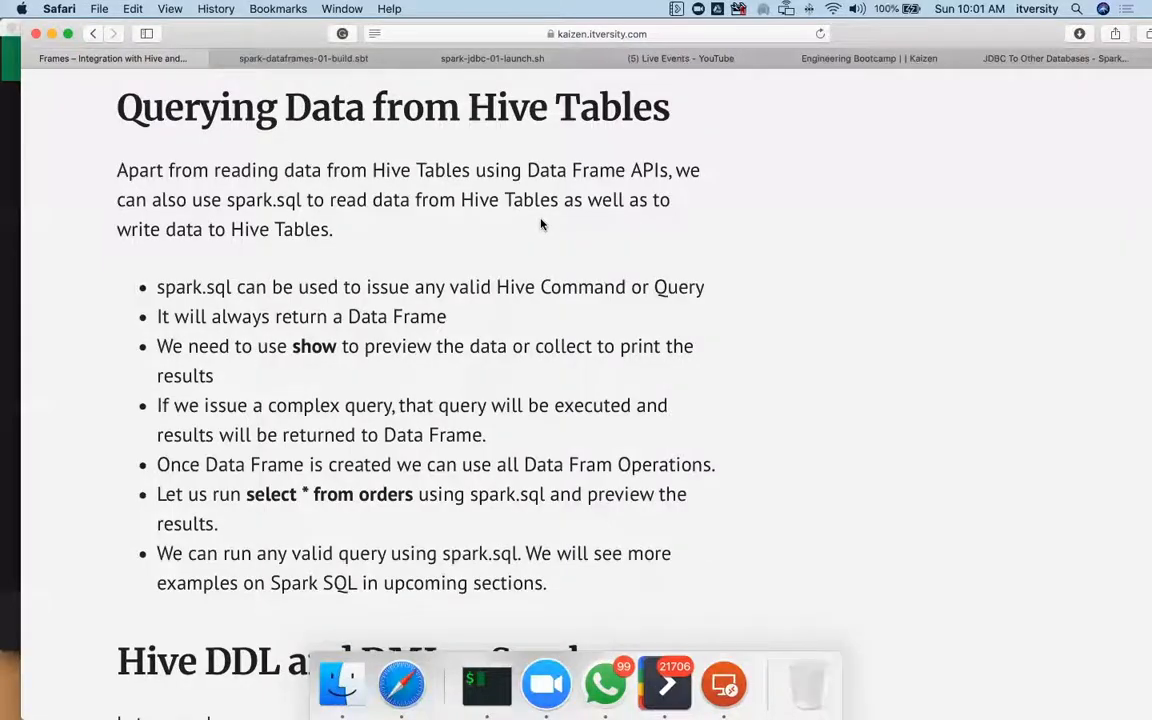
pyautogui.moveTo(580, 226)
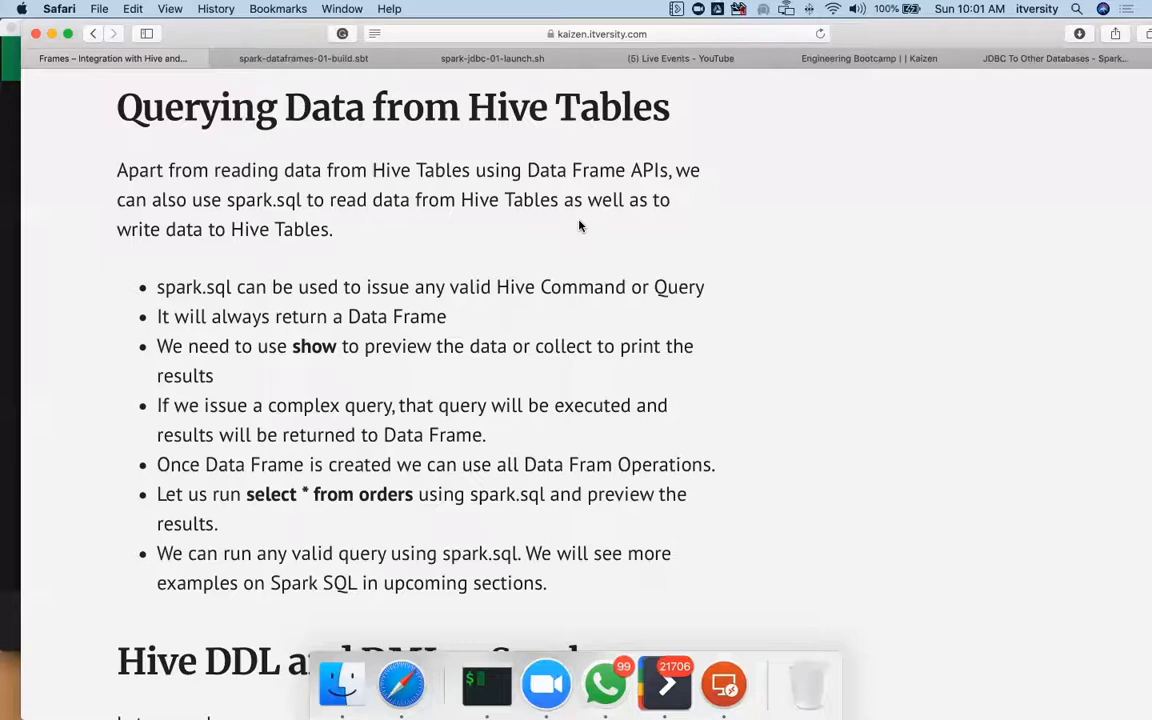